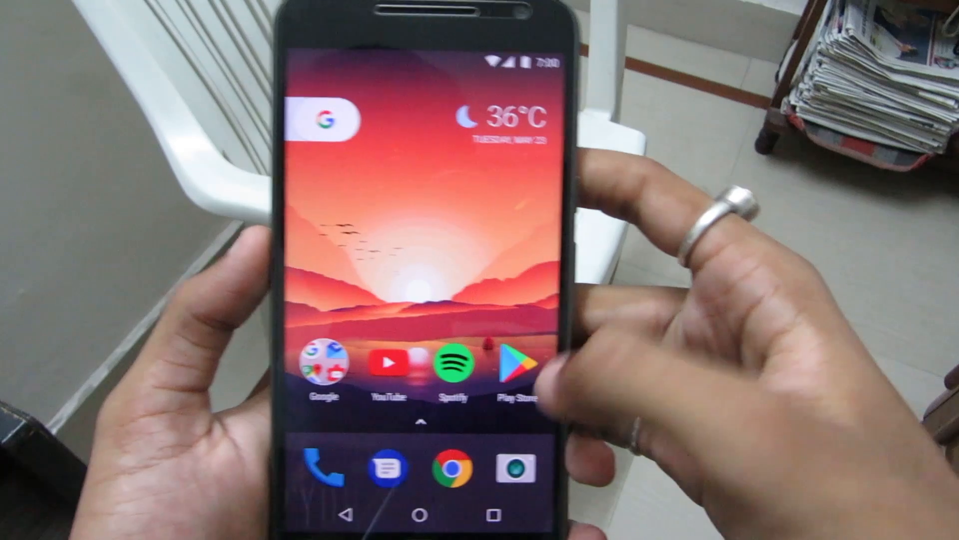
Step: Search Play Store for 'limbo' and open the Limbo PC Emulator QEMU ARM x86 page
left_click(514, 364)
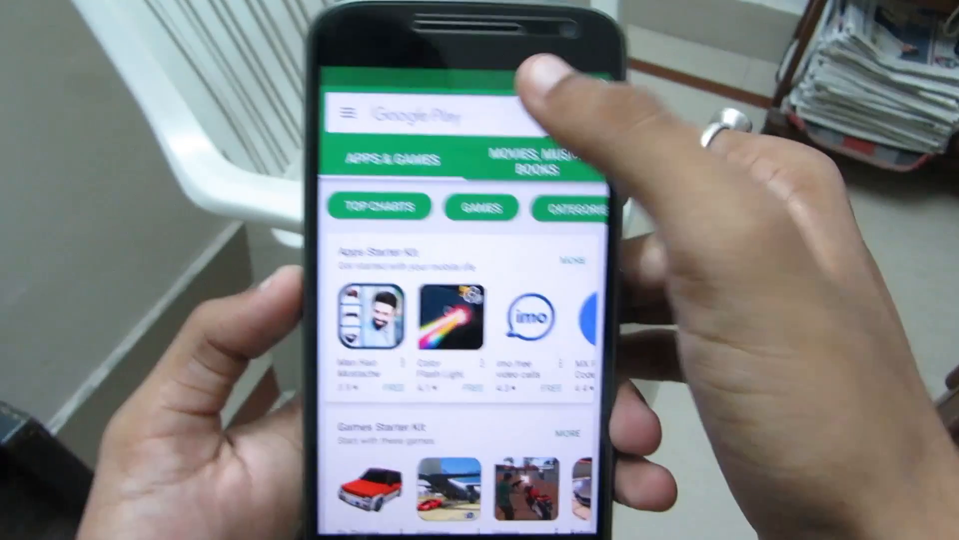
left_click(428, 116)
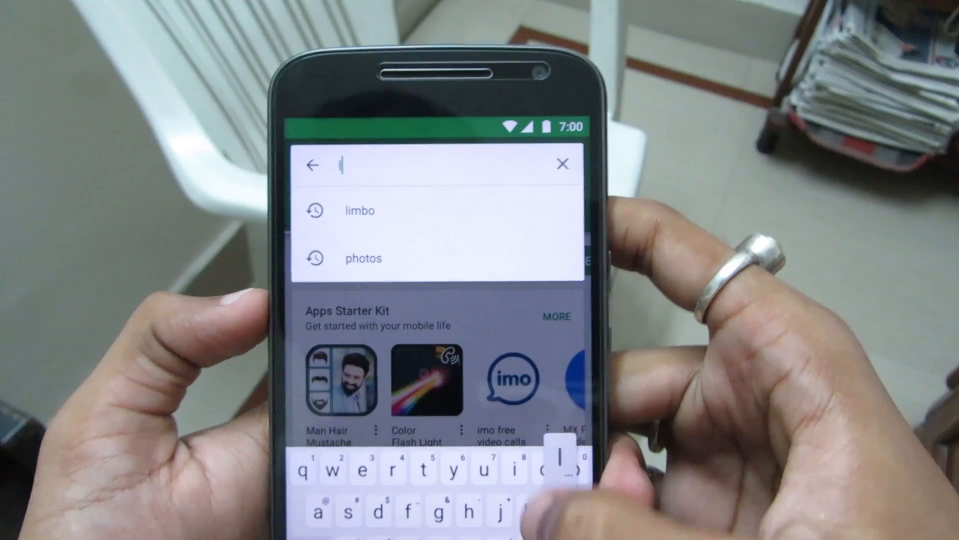
left_click(359, 211)
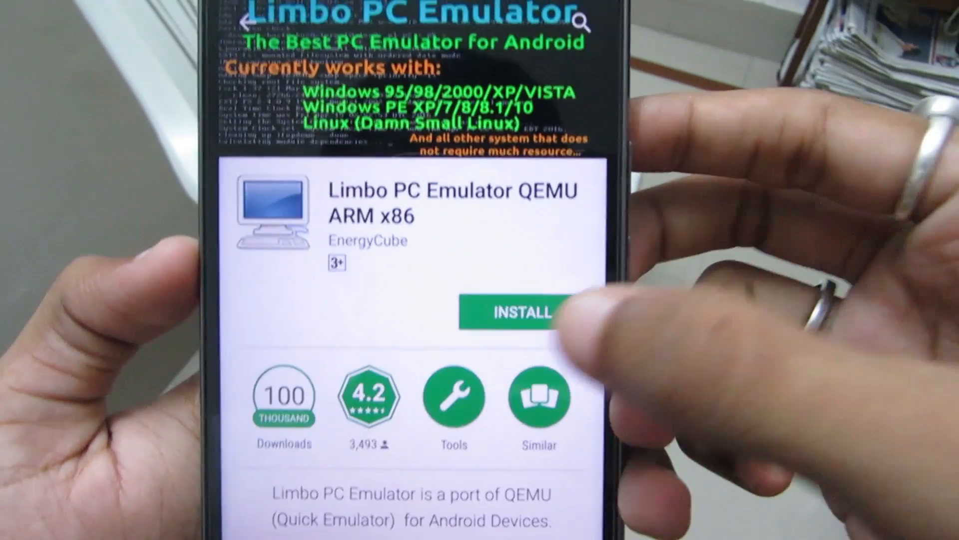
Step: Install Limbo PC Emulator QEMU ARM x86 and accept its permission request
left_click(513, 314)
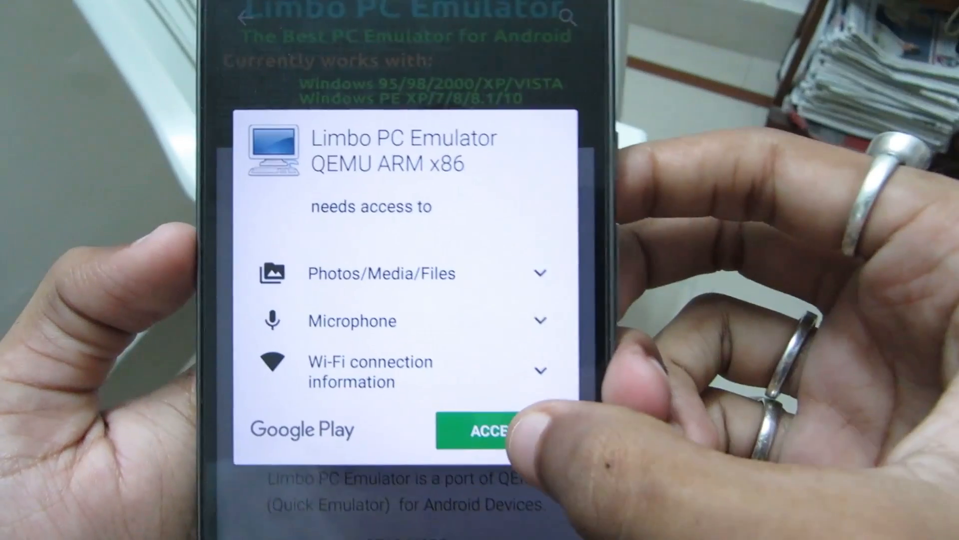
left_click(483, 428)
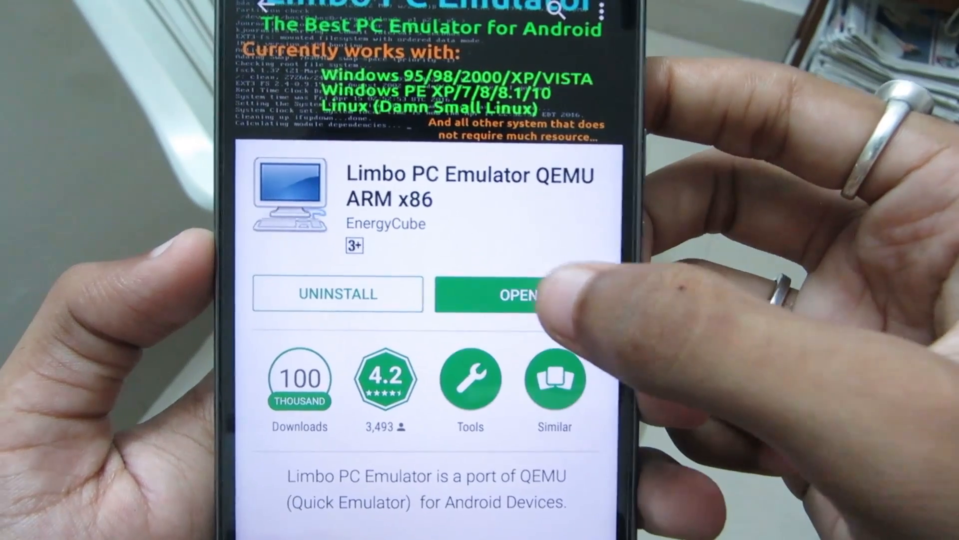
Step: Launch Limbo, acknowledge the license, and dismiss the changelog and instructions notices
left_click(496, 294)
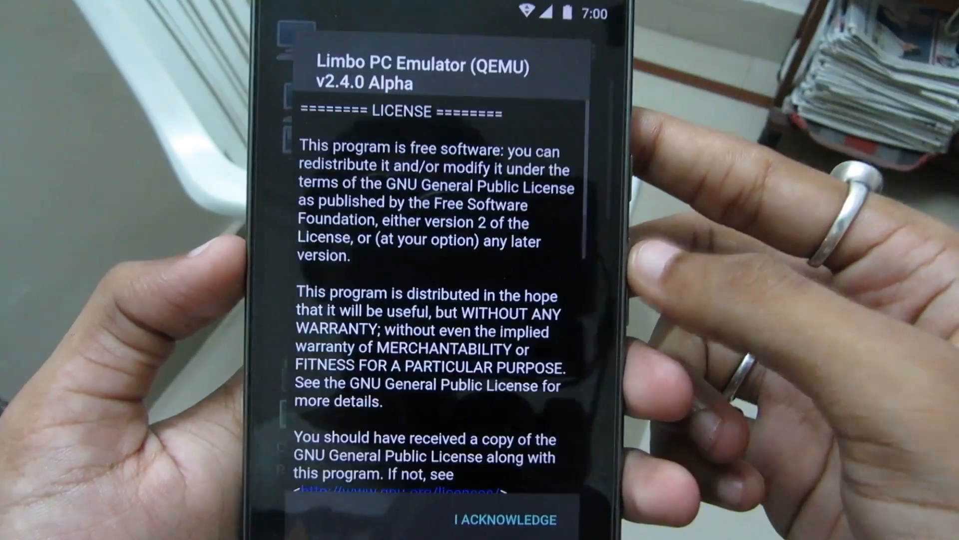
left_click(496, 519)
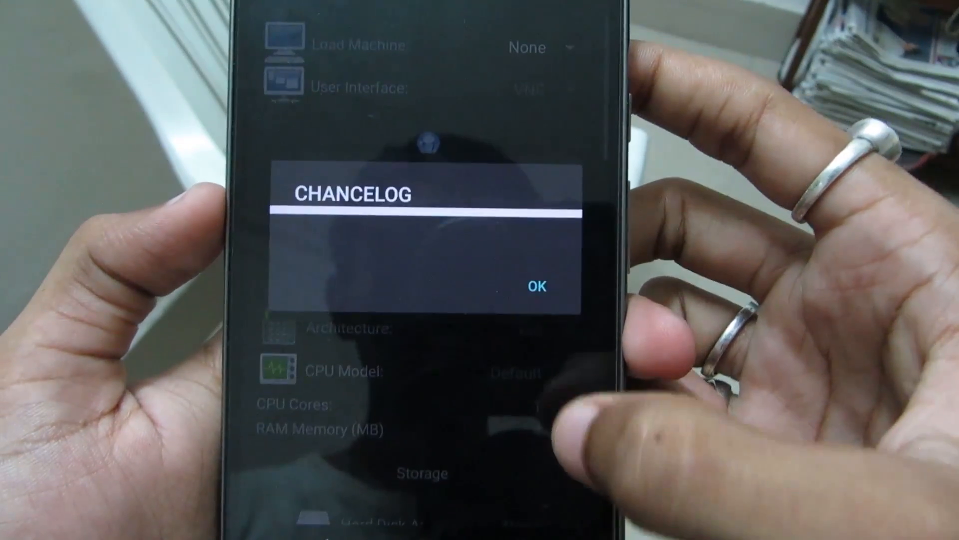
left_click(537, 286)
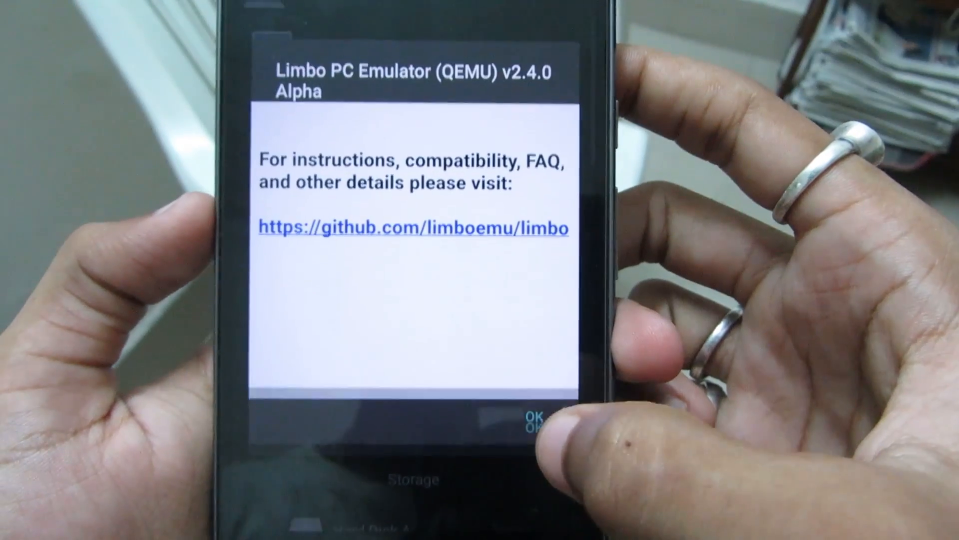
left_click(534, 419)
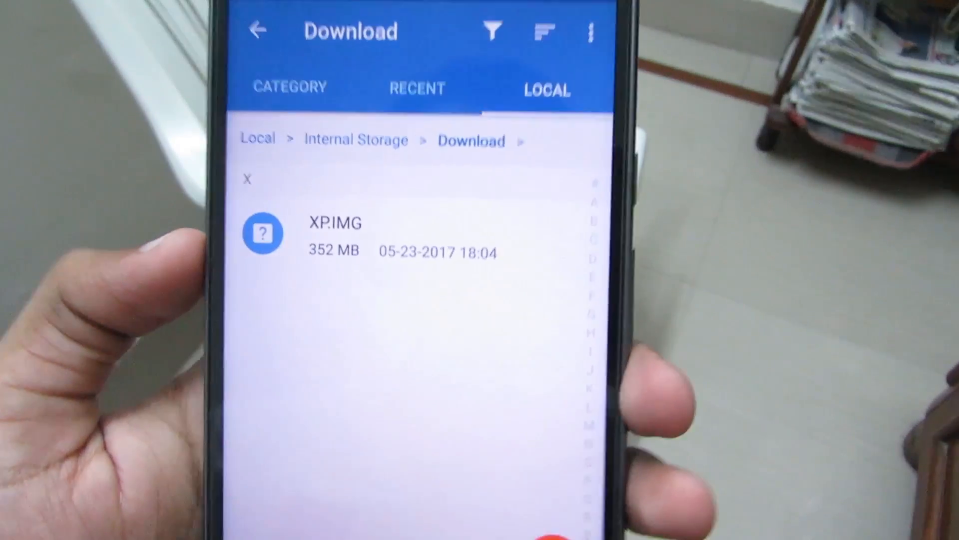
Step: Find the 352 MB XP.IMG in Internal Storage > Download, then return to Limbo
left_click(335, 232)
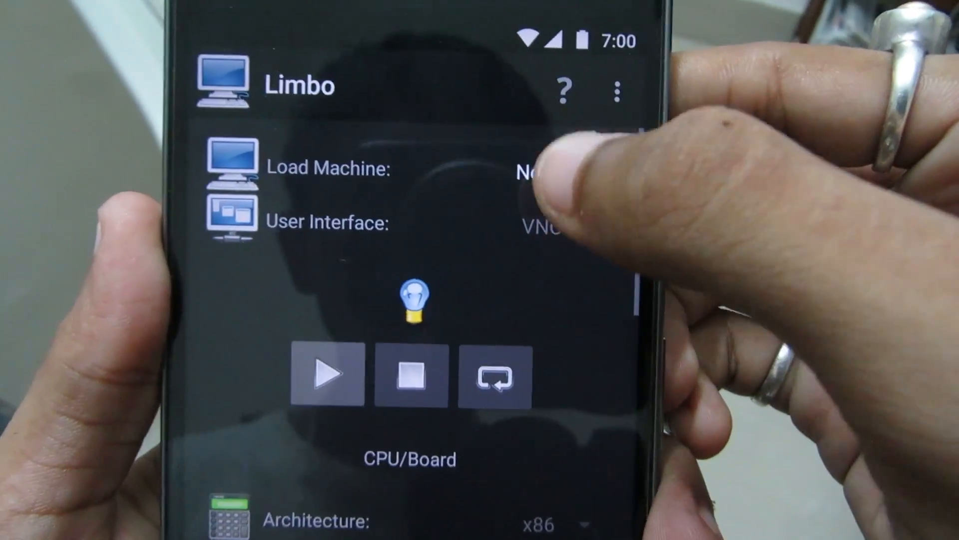
Step: Create a new machine named 'Xp' from the Load Machine dropdown
left_click(529, 169)
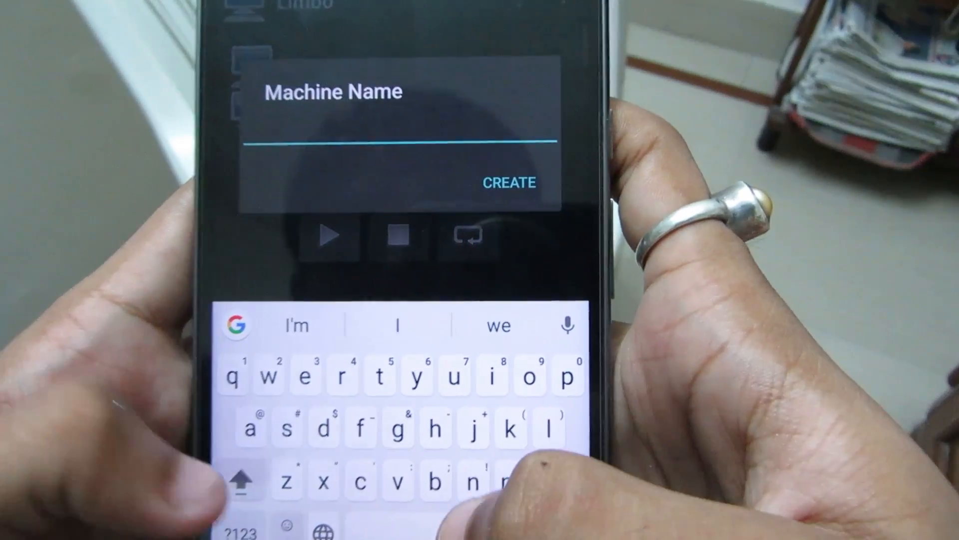
type("Xp")
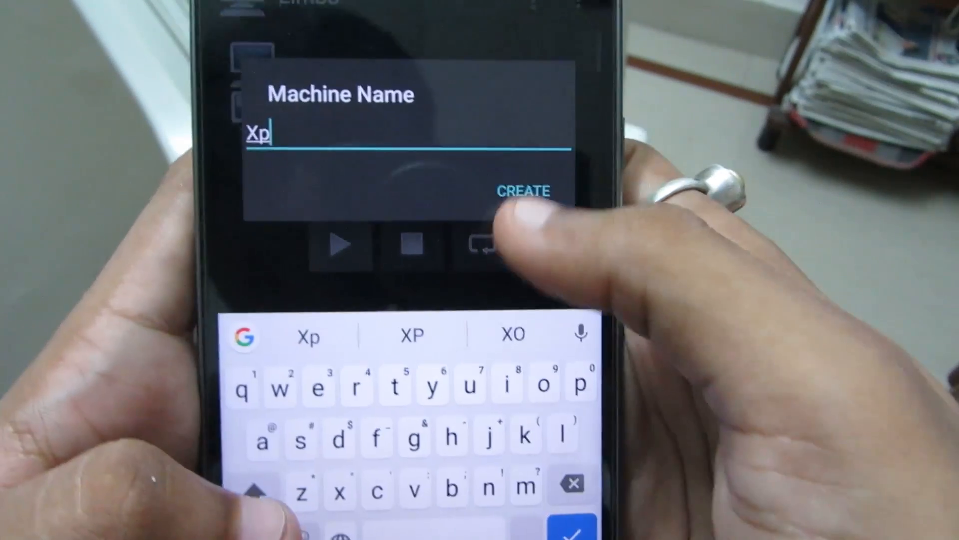
left_click(524, 190)
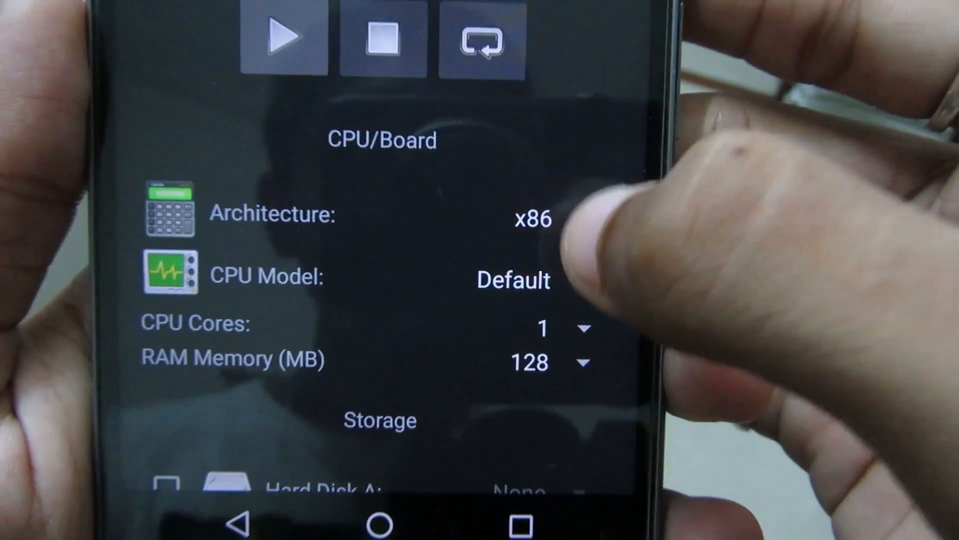
Step: Set the Xp machine's CPU model to qemu32 and its RAM to 512 MB
left_click(532, 217)
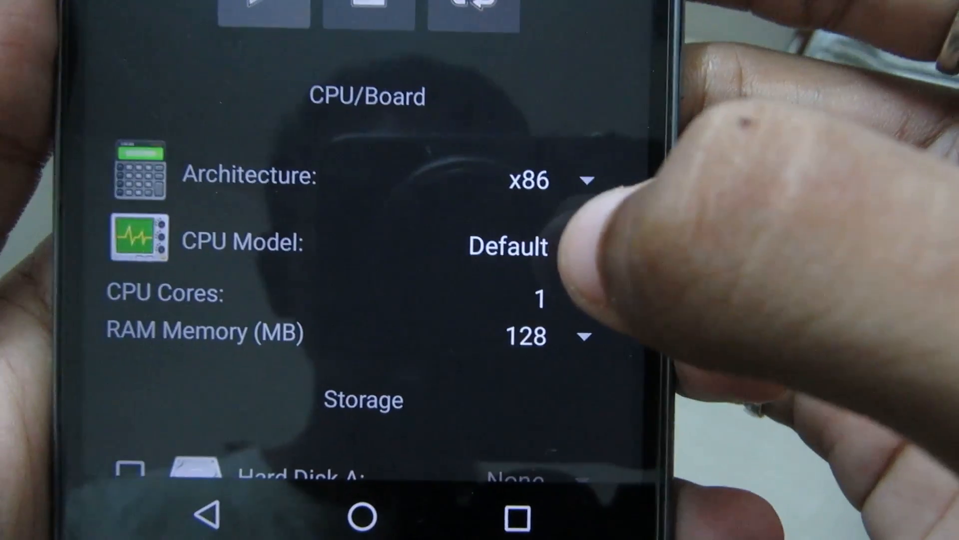
left_click(506, 245)
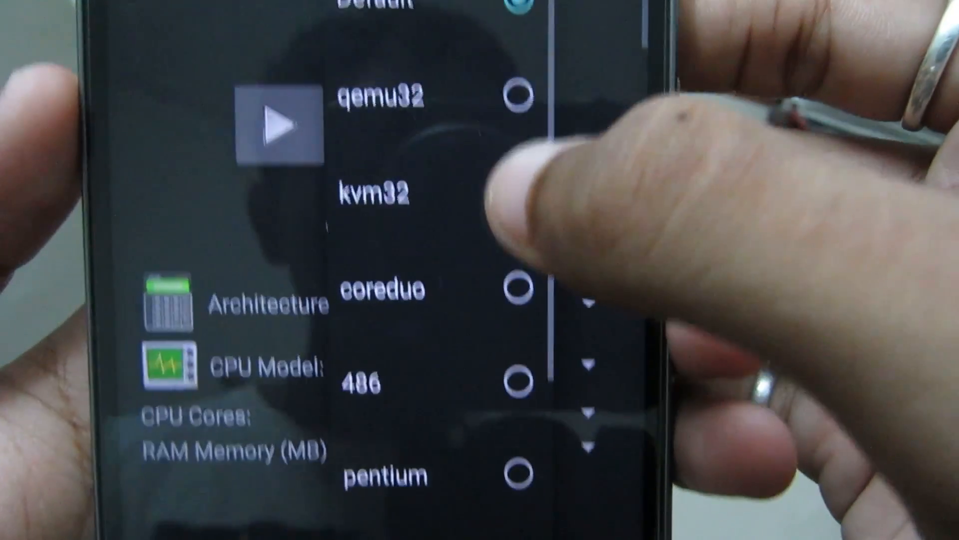
left_click(382, 98)
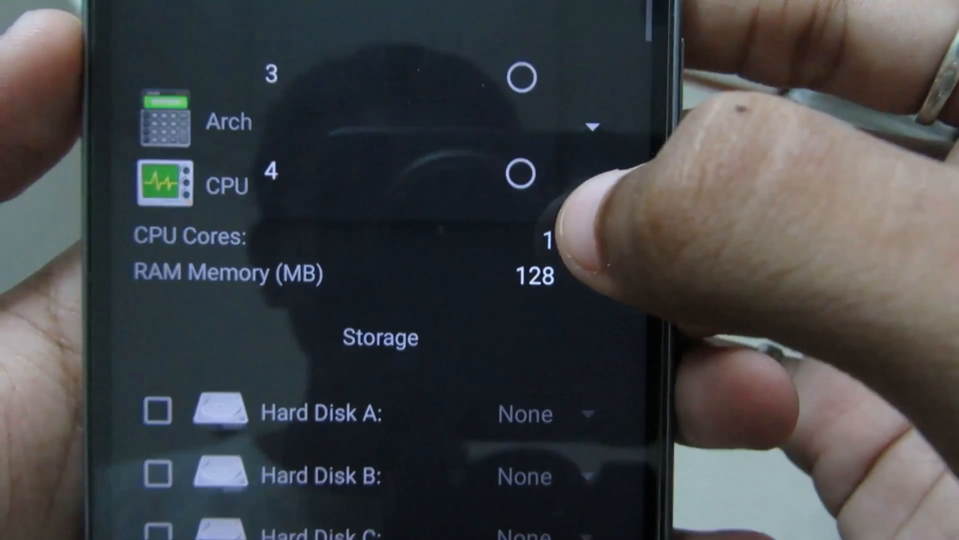
scroll("down", 3)
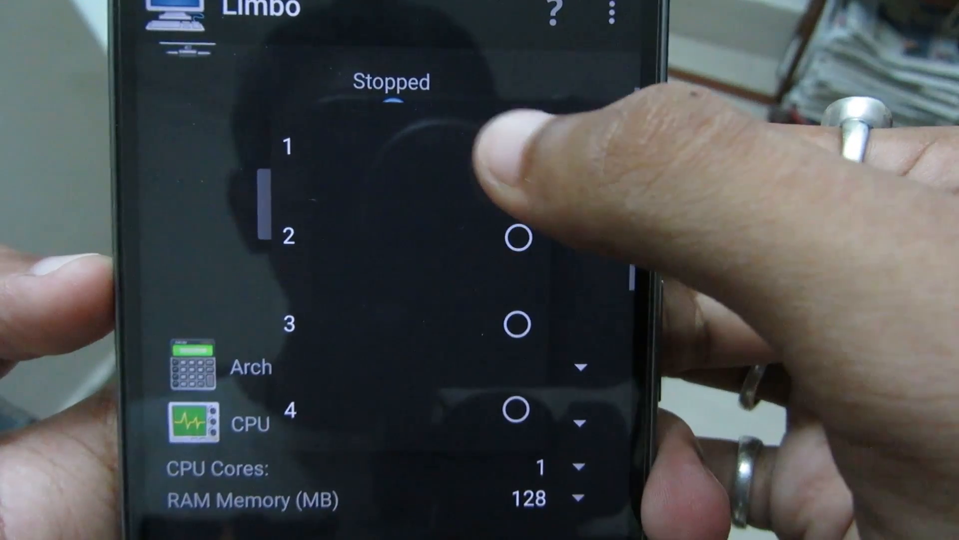
scroll("down", 3)
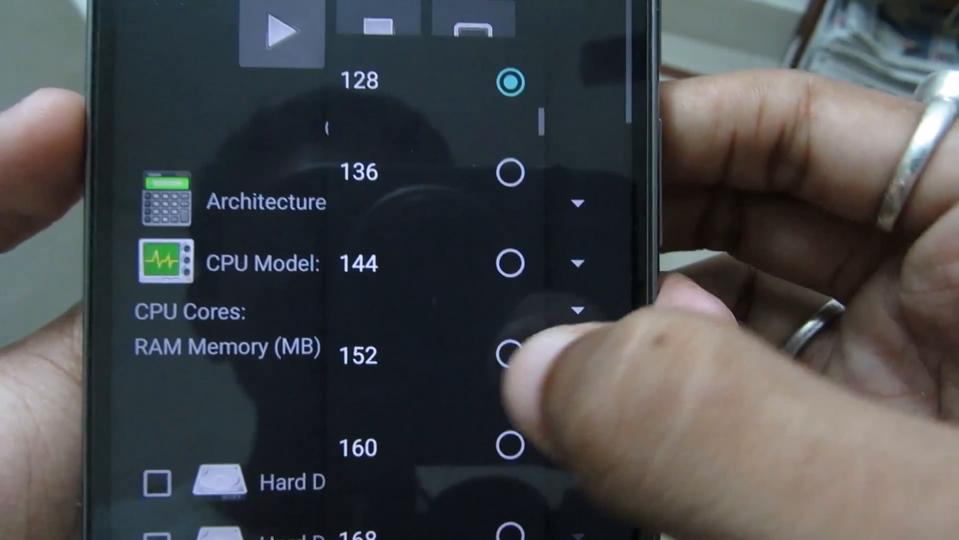
scroll("down", 3)
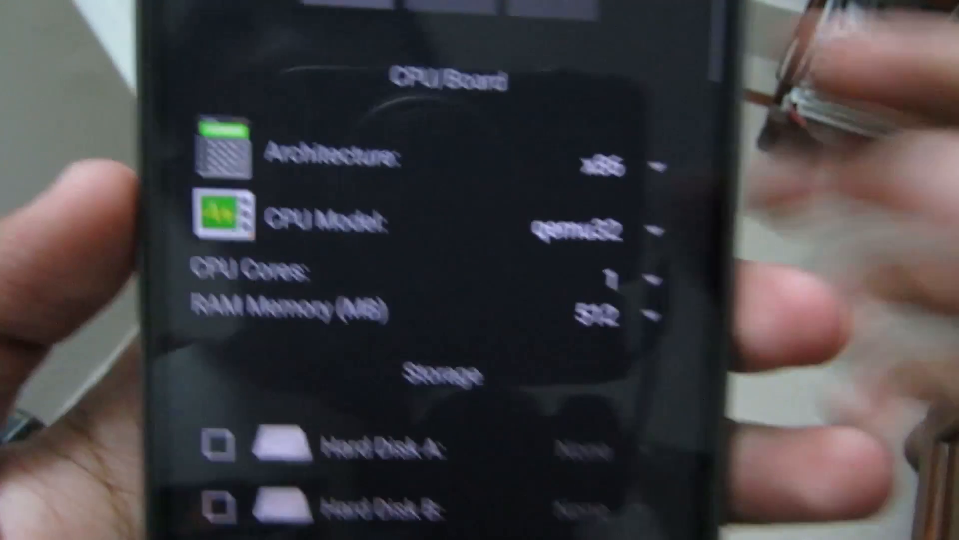
Step: Enable the storage drive and attach XP.IMG from Download as its image
scroll("down", 3)
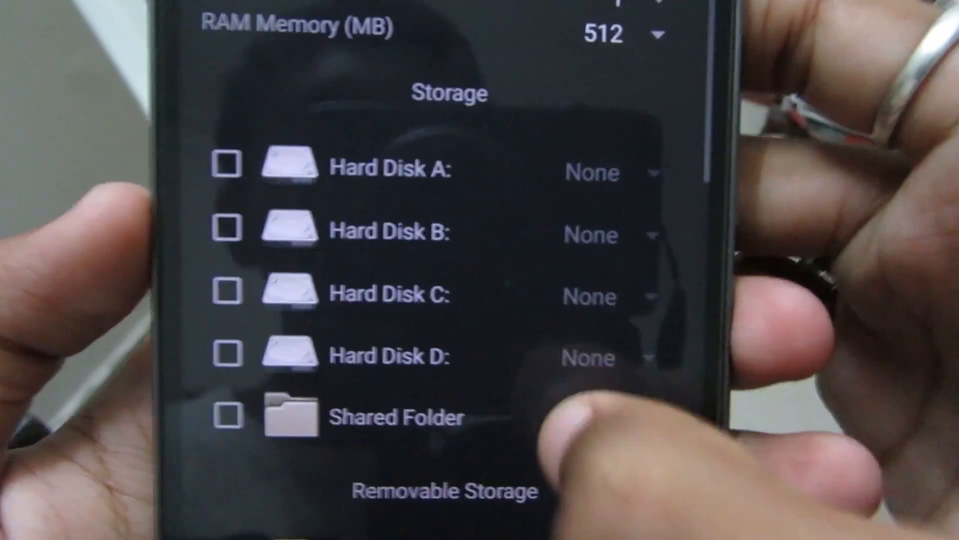
scroll("down", 3)
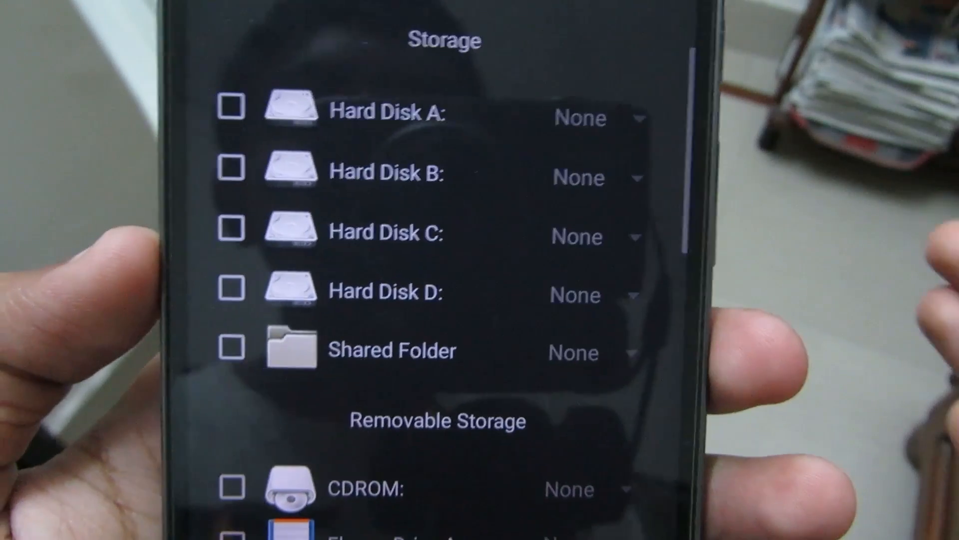
left_click(253, 160)
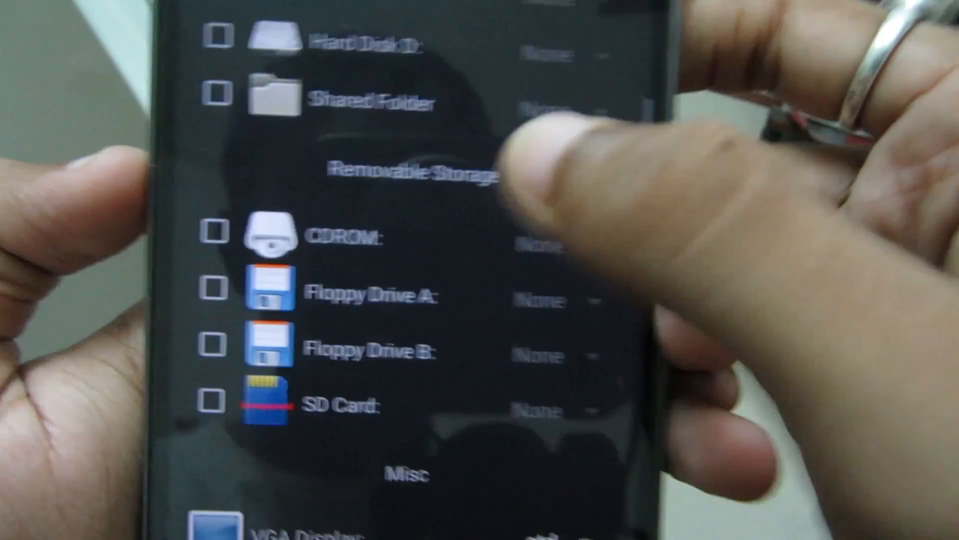
left_click(213, 235)
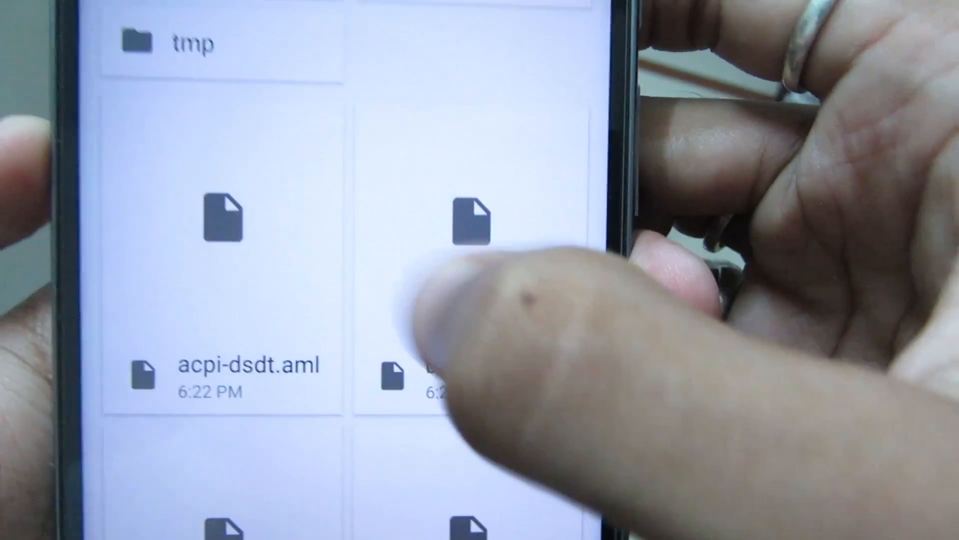
scroll("down", 3)
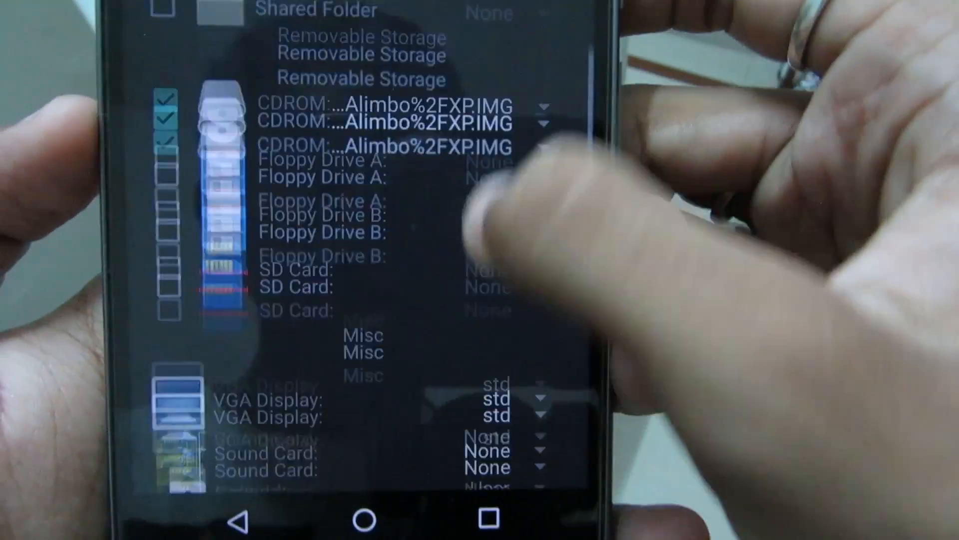
Step: Set the User Interface to SDL and start the Xp virtual machine
scroll("down", 3)
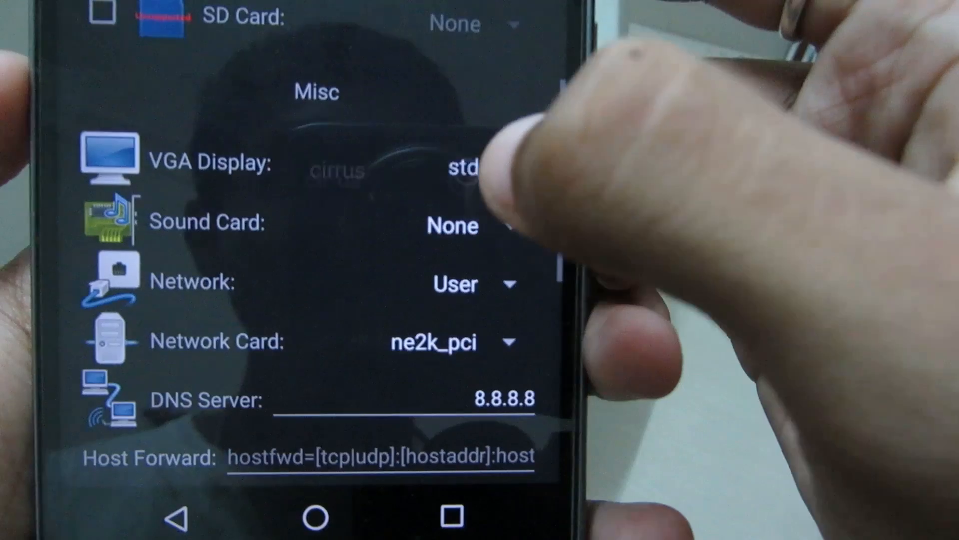
scroll("down", 3)
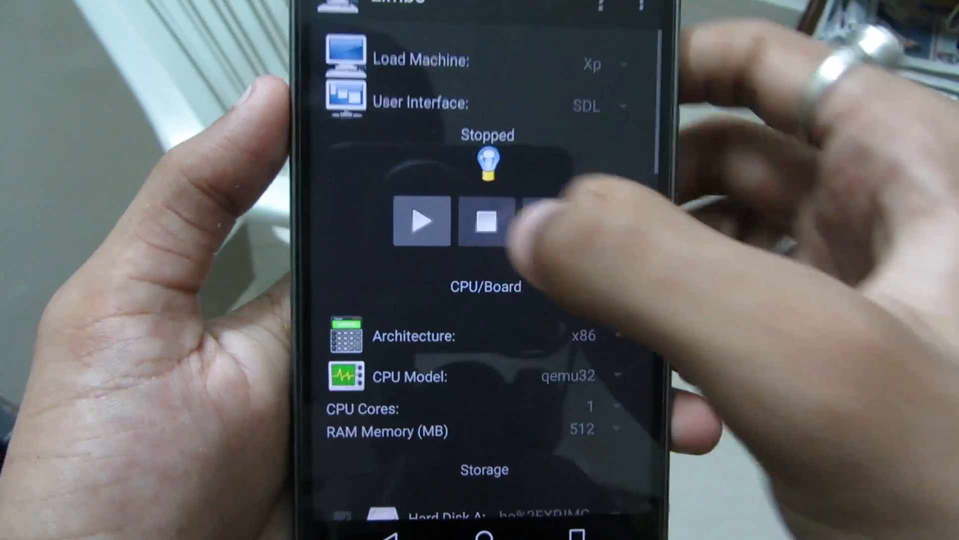
left_click(421, 222)
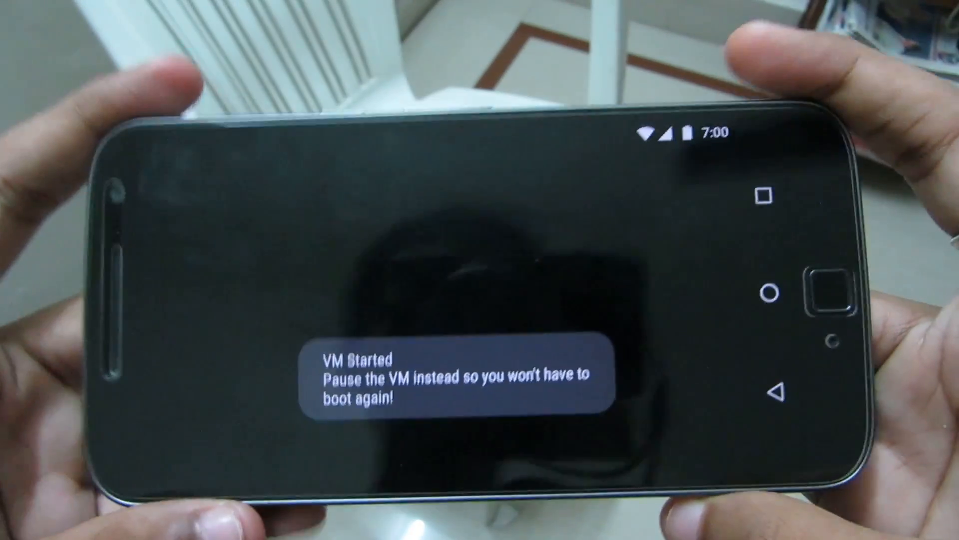